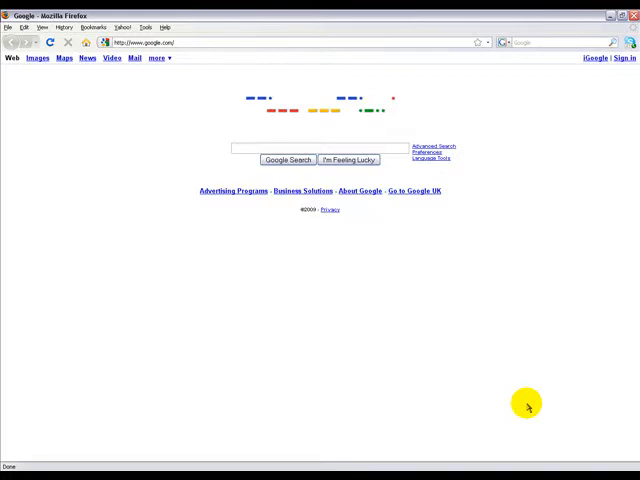
click(622, 14)
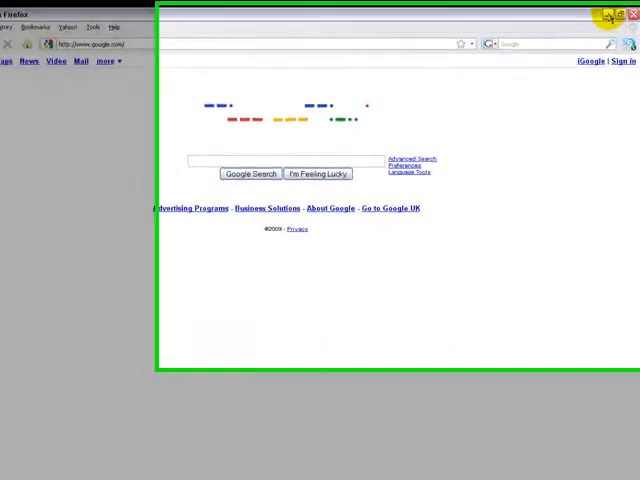
click(620, 12)
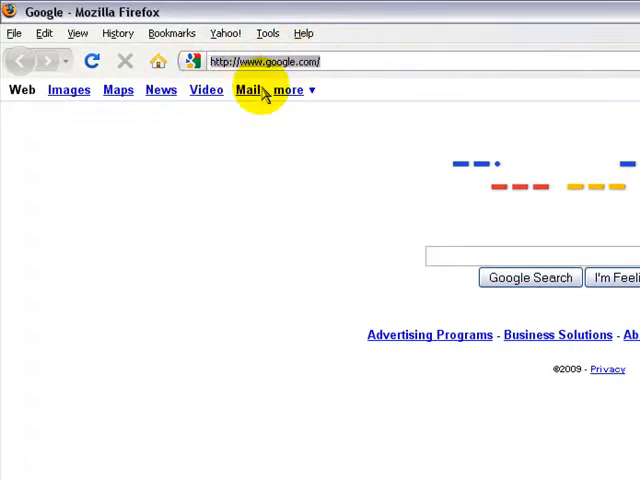
text(www.dafont)
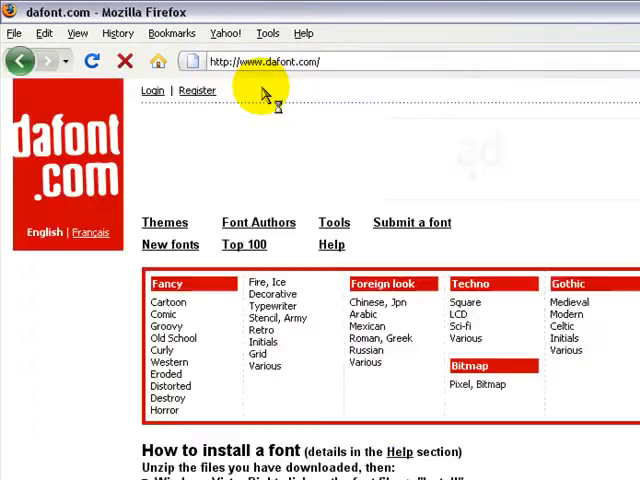
Step: Browse to the Script > Graffiti category and scroll to the Slick font's download button
scroll(down, 3)
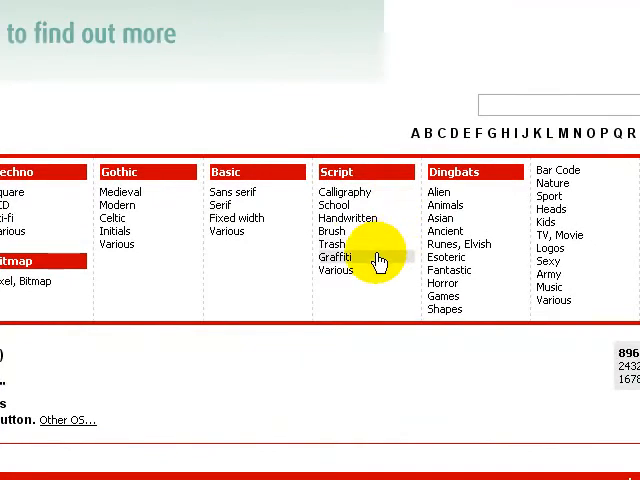
click(336, 256)
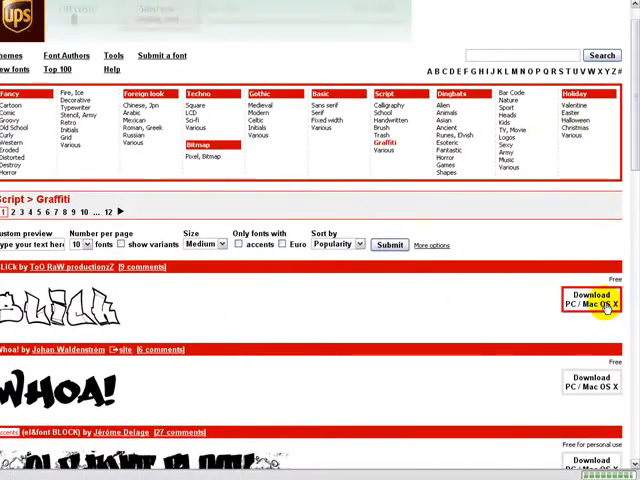
scroll(down, 3)
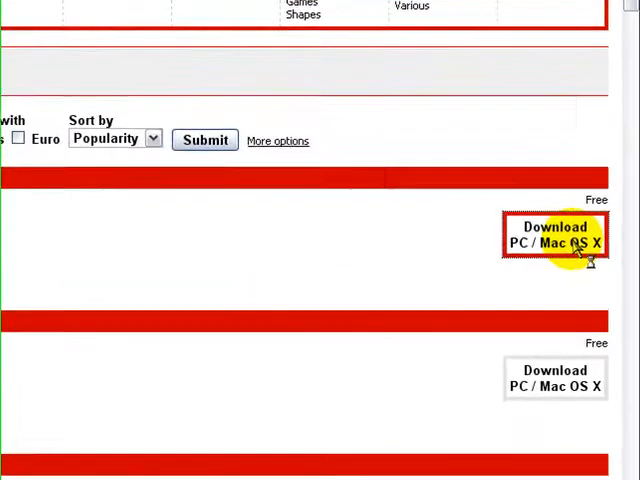
Step: Download slick.zip and open it with WinRAR from the download dialog
click(556, 234)
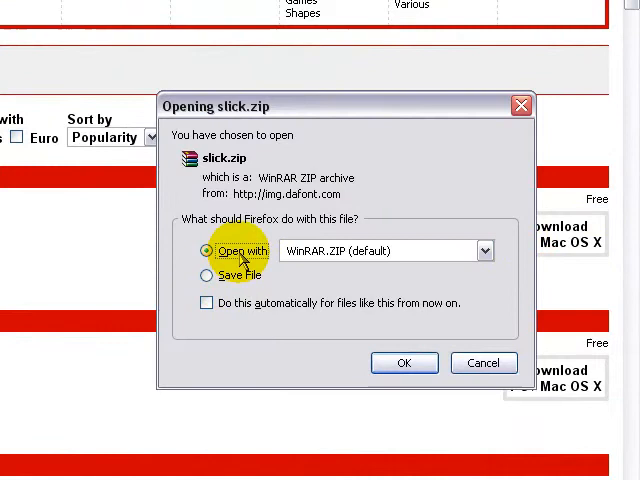
mouse_move(284, 262)
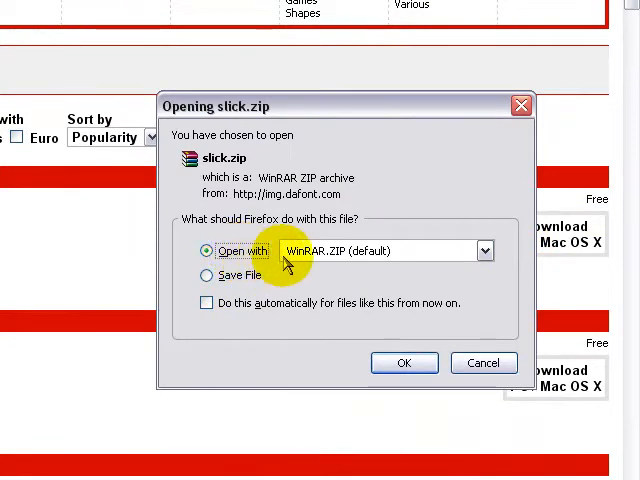
click(484, 250)
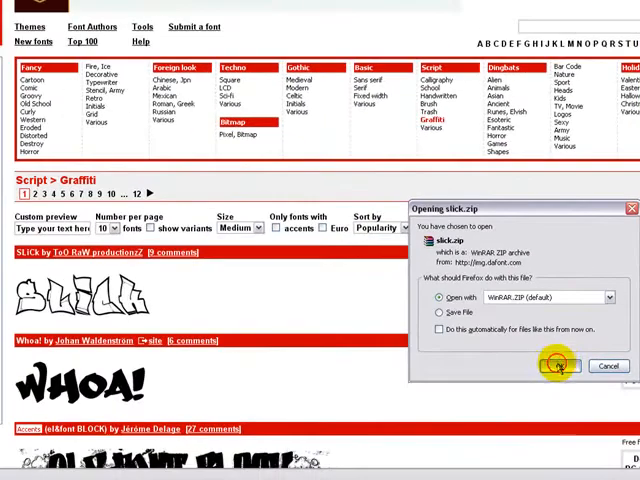
click(560, 364)
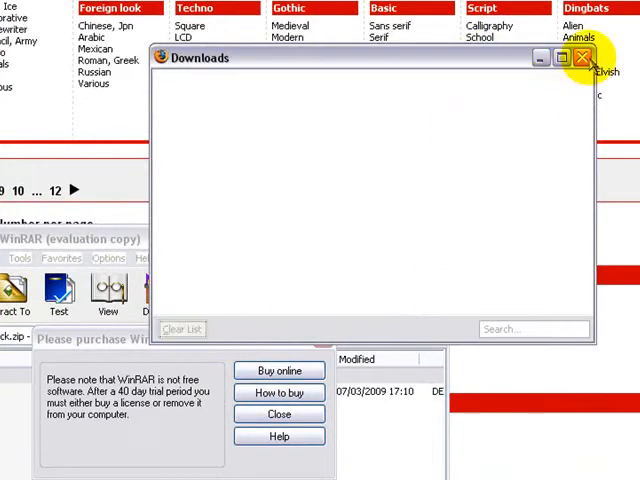
Step: Close Downloads, reach Control Panel's Fonts folder and install slick.ttf from the WinRAR archive
click(582, 56)
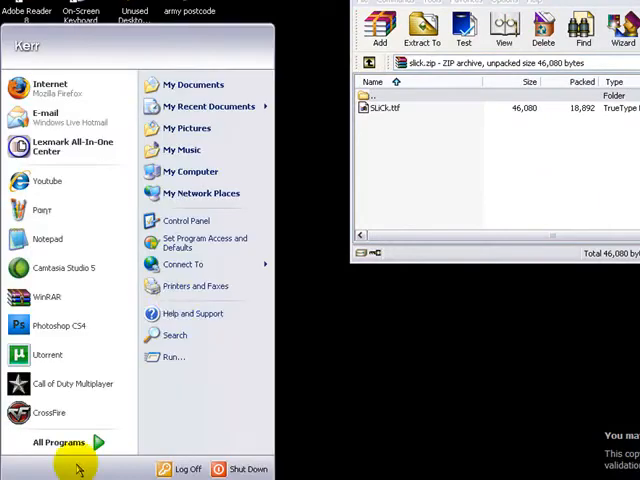
mouse_move(190, 242)
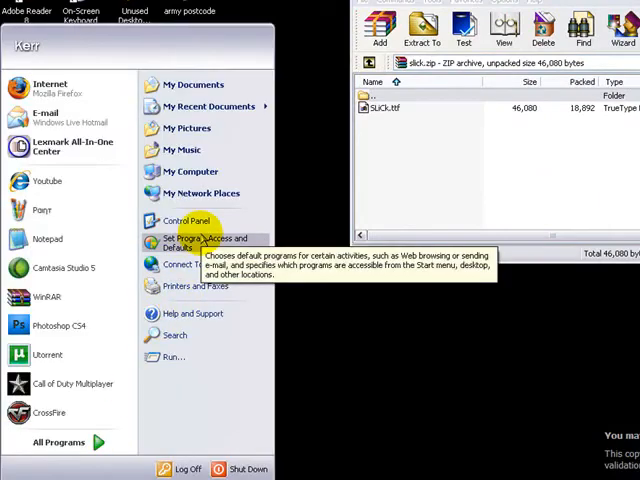
click(176, 220)
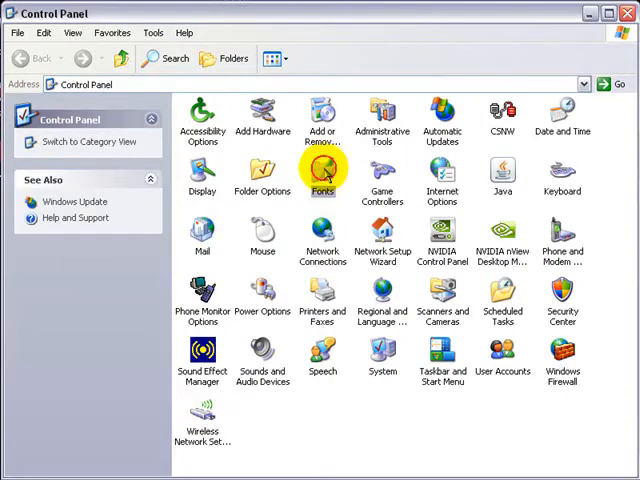
double_click(322, 176)
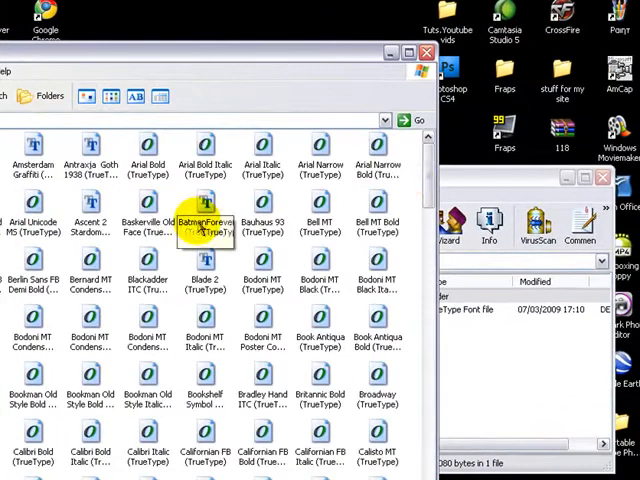
double_click(204, 212)
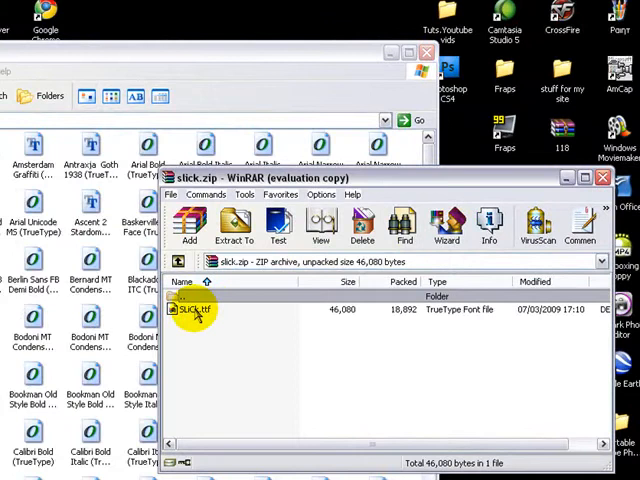
double_click(196, 308)
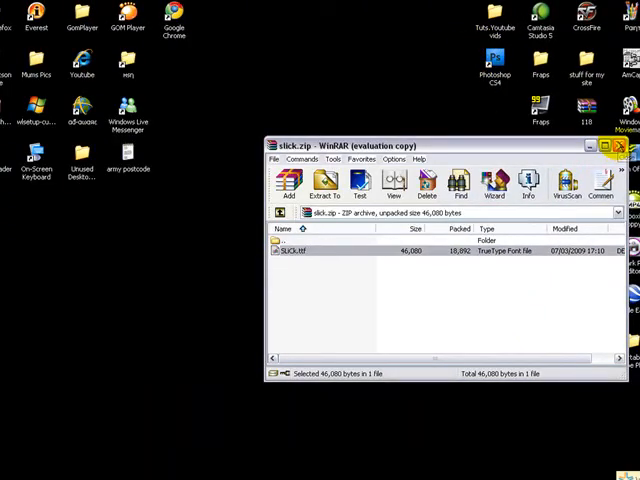
Step: Close the archive and scroll through the Slick font's character map on DaFont
click(612, 144)
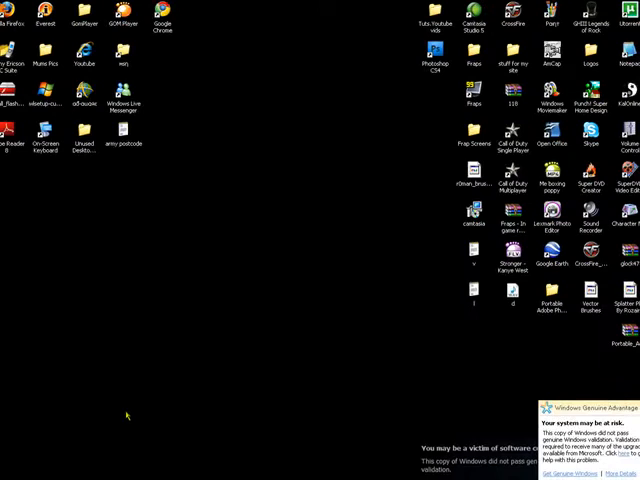
click(20, 472)
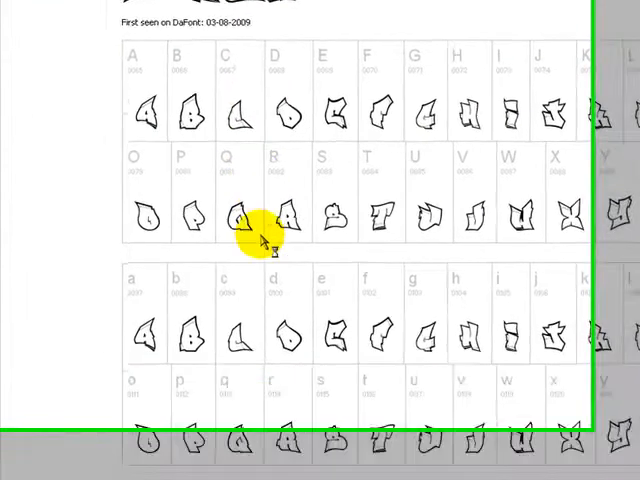
scroll(down, 3)
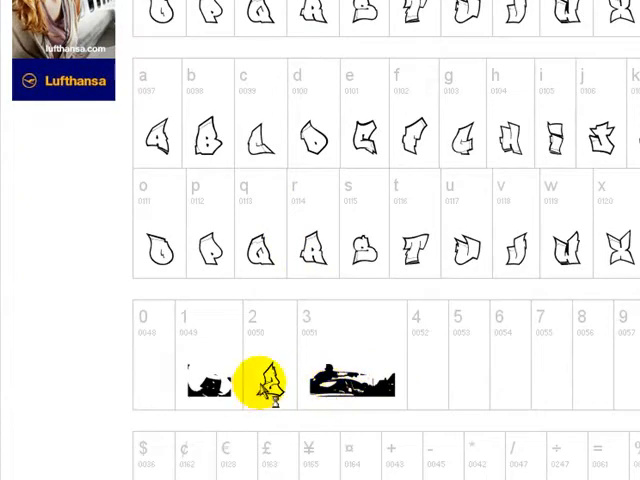
scroll(down, 3)
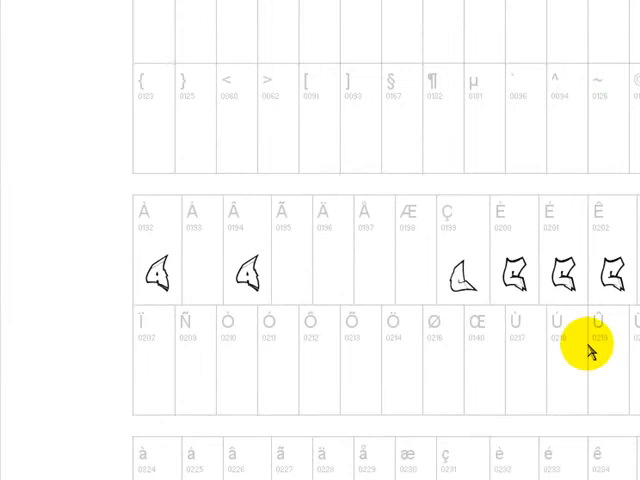
scroll(down, 3)
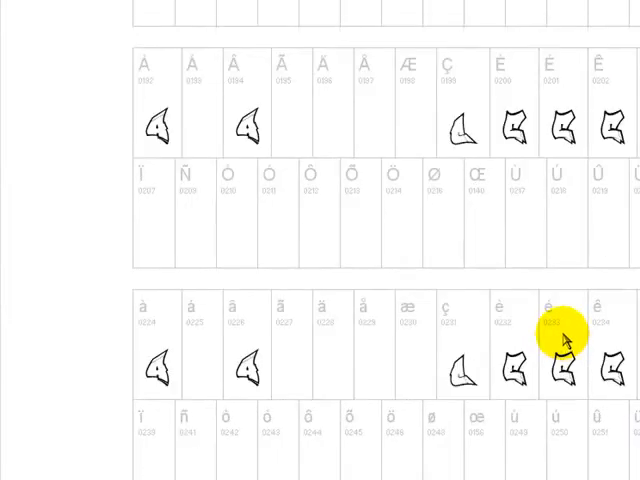
scroll(up, 3)
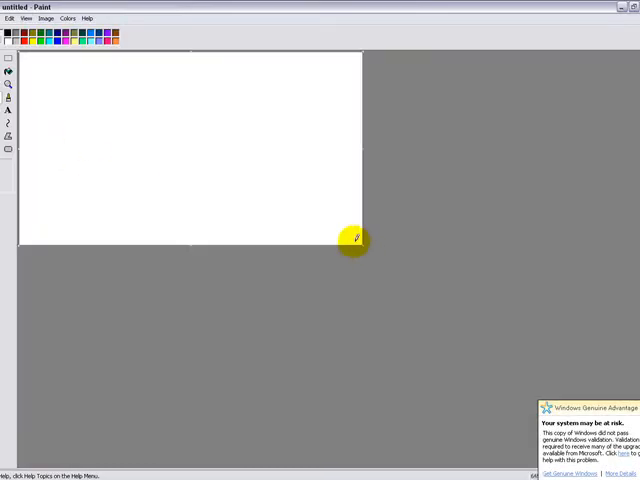
Step: Resize the Paint canvas to 100 by 400 pixels via Image > Attributes
click(10, 16)
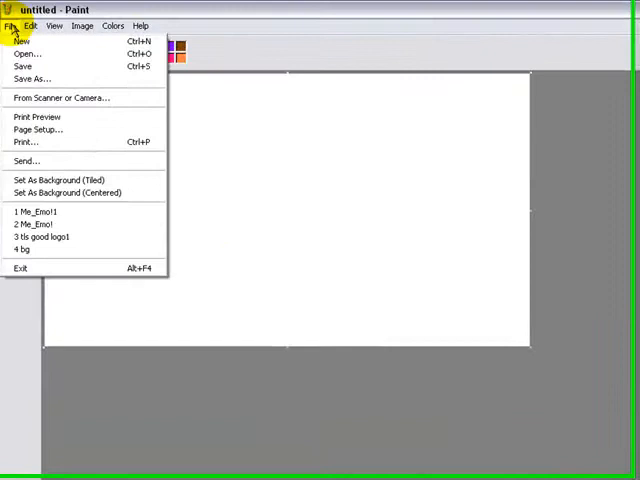
click(84, 24)
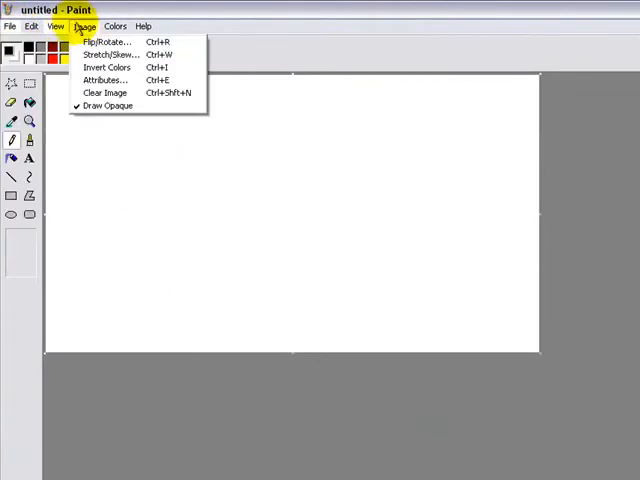
mouse_move(104, 80)
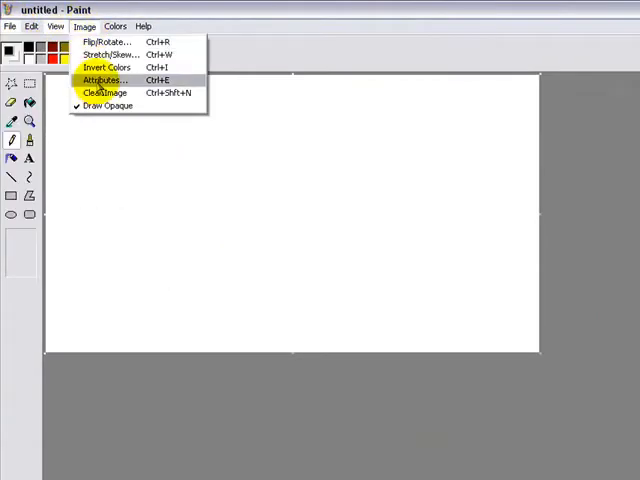
click(102, 80)
text(400)
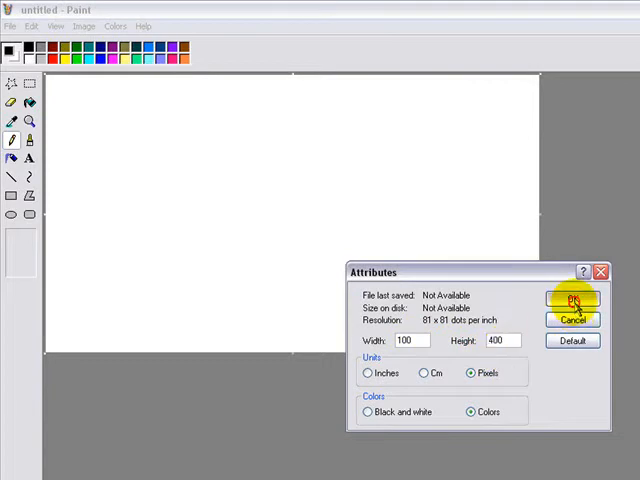
click(572, 300)
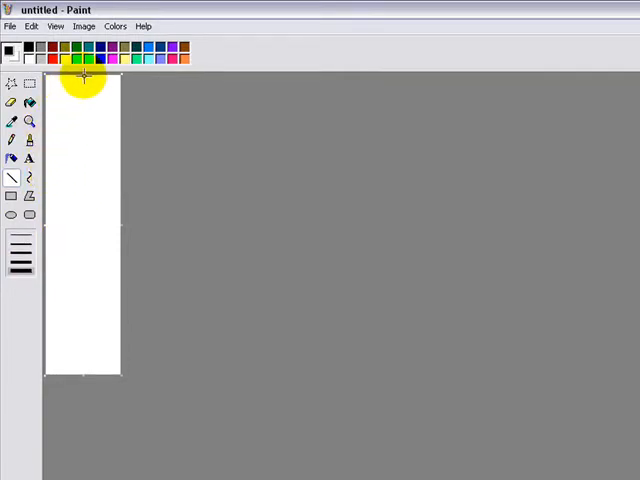
Step: Draw a thick black vertical band down the left side of the canvas
drag(84, 80, 84, 378)
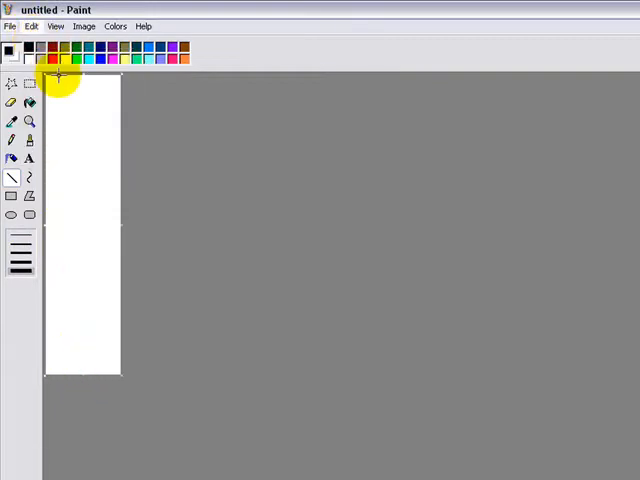
drag(64, 78, 64, 332)
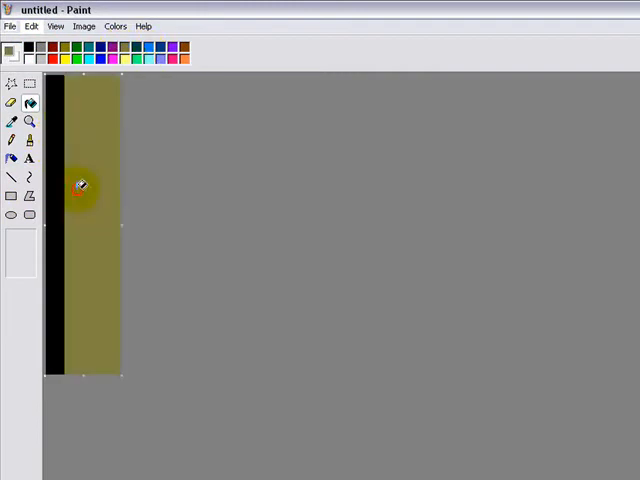
Step: Stretch the image horizontally by 500 percent with Stretch/Skew, picking an olive palette colour
click(84, 26)
text(1)
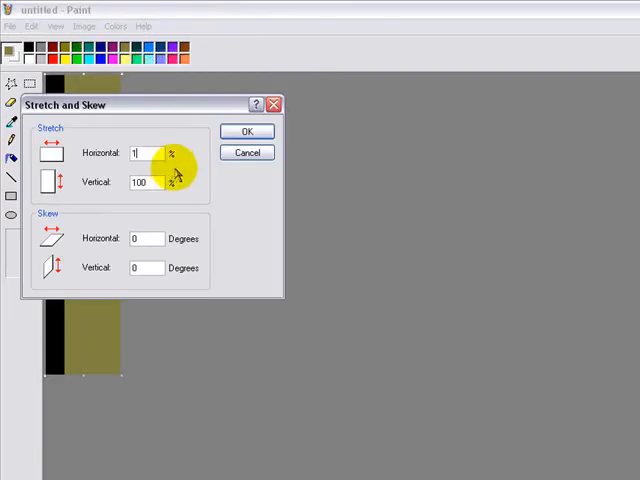
click(248, 132)
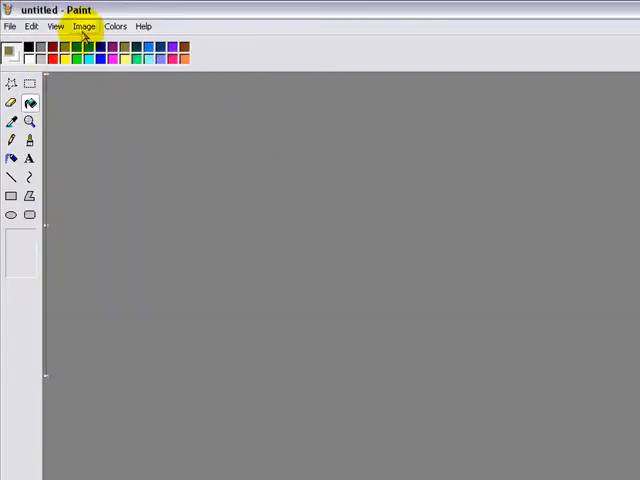
click(84, 26)
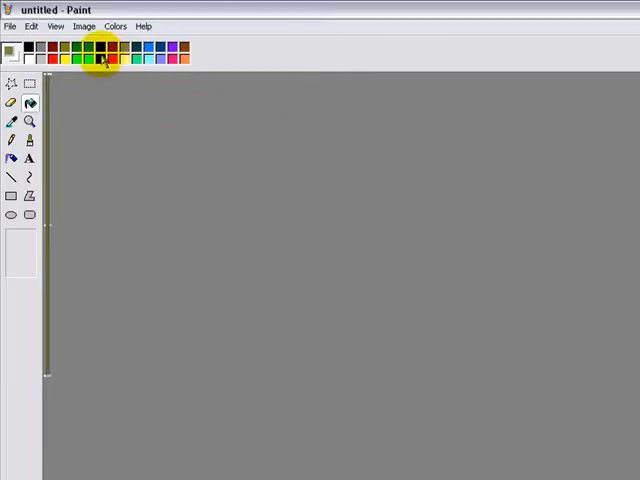
click(84, 26)
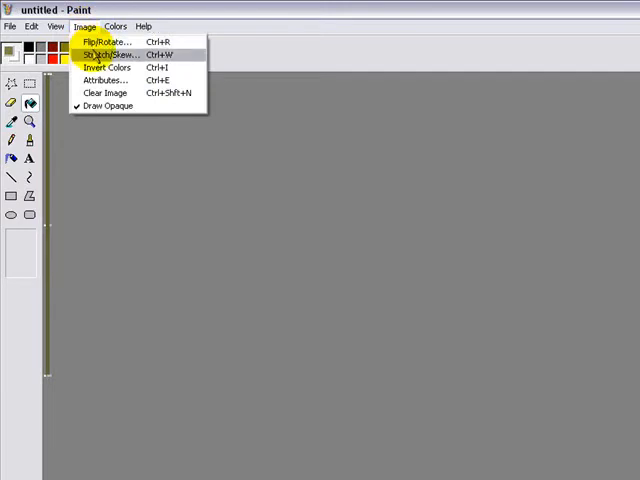
click(110, 54)
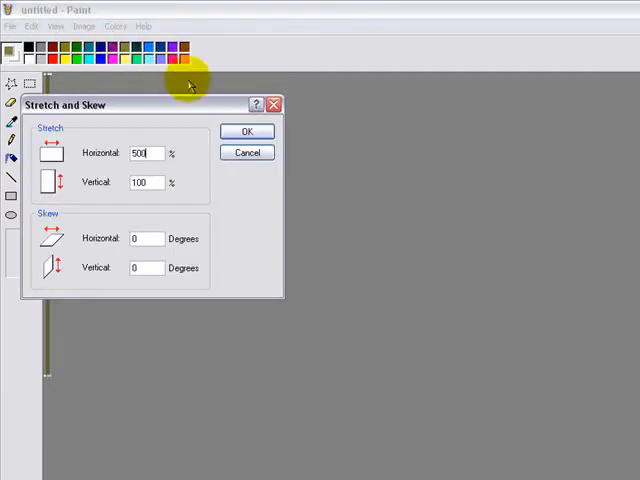
click(248, 132)
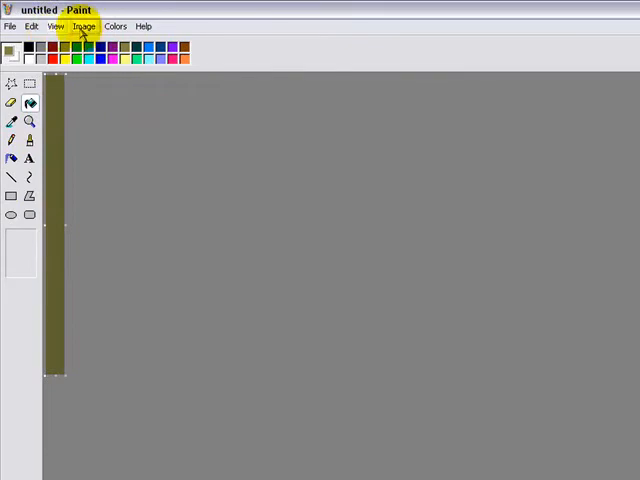
click(84, 26)
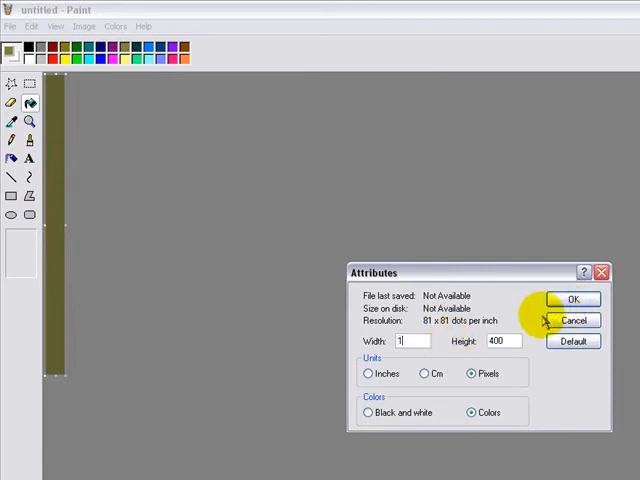
Step: Widen the canvas to 1000 by 400 pixels in Image > Attributes
text(1000)
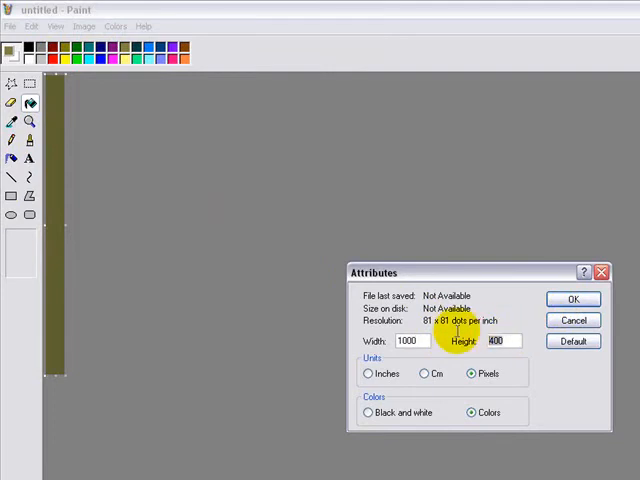
click(572, 300)
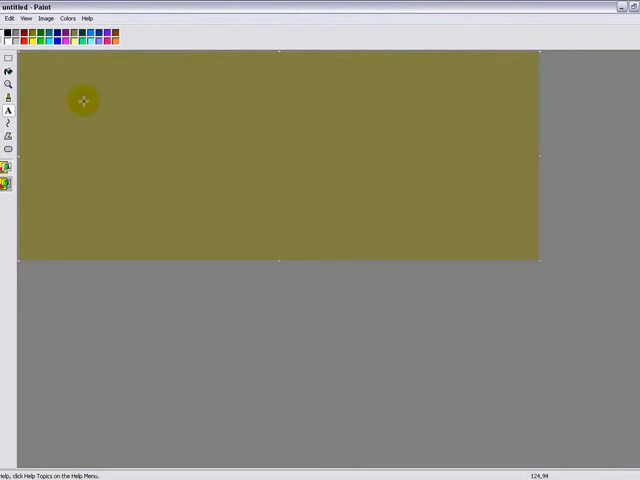
Step: Add a text box in the Slick font reading 'HELLO YOUTUBE' across the olive canvas
drag(84, 96, 464, 218)
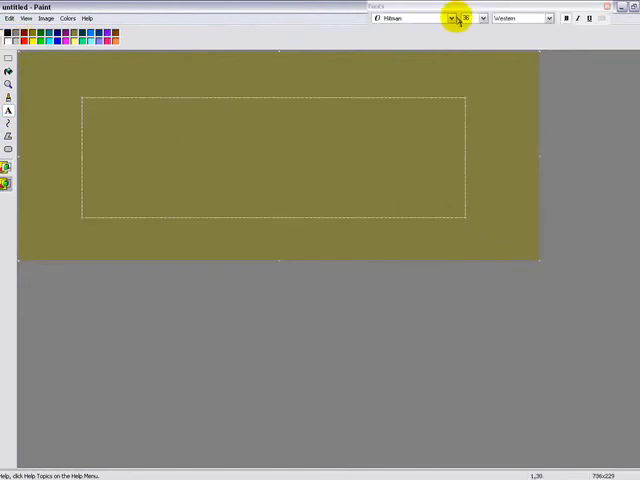
click(450, 18)
text(HELLO YOUT)
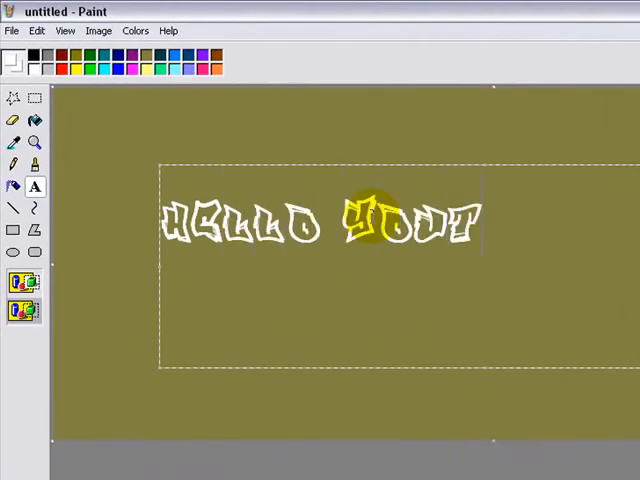
text(UBE)
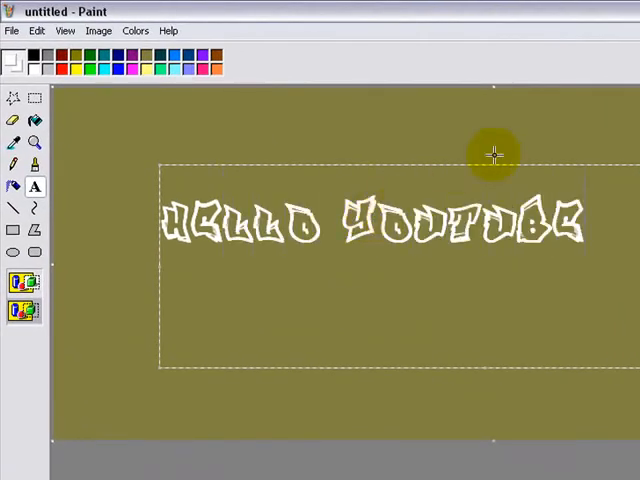